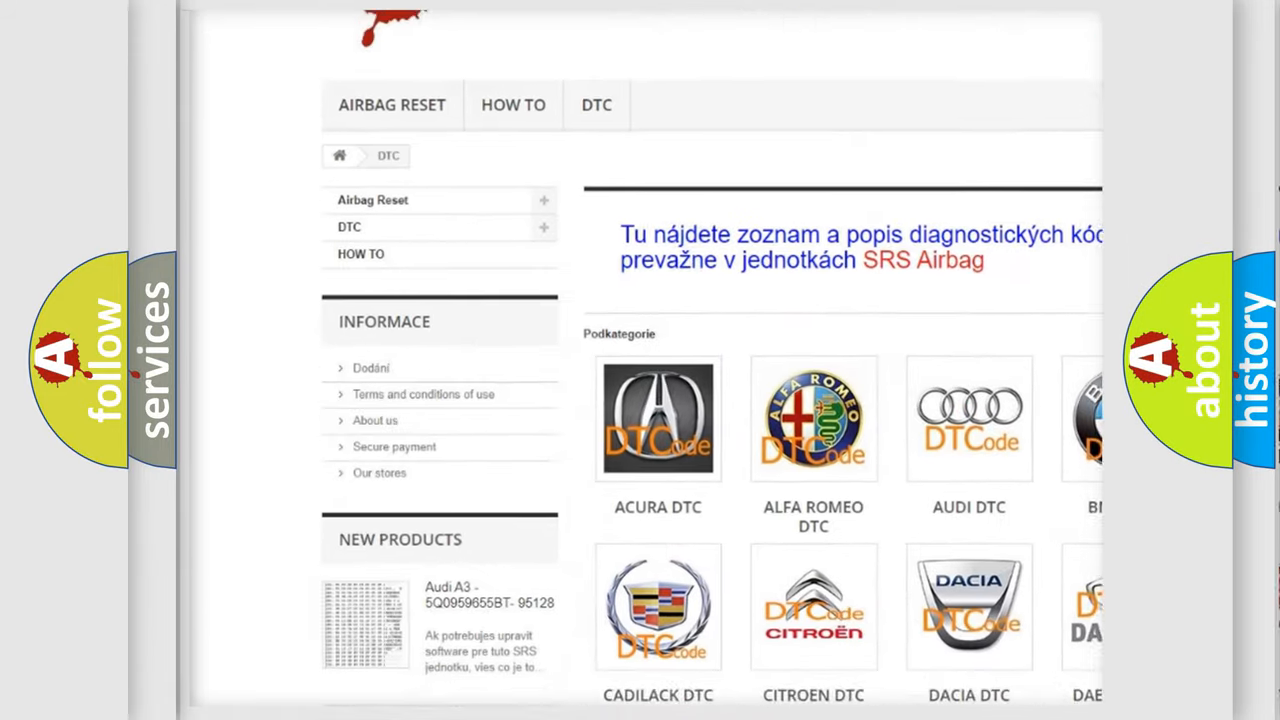
{"action": "scroll", "scroll_direction": "down", "scroll_amount": 3}
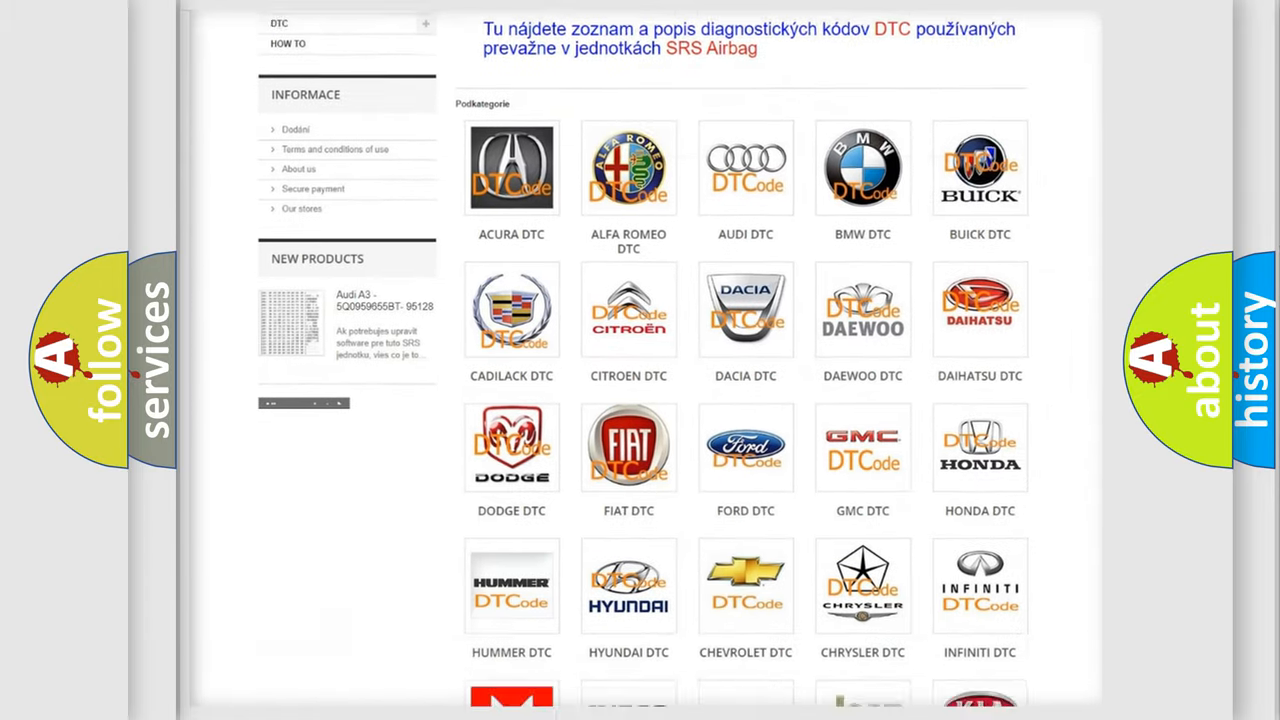
{"action": "scroll", "scroll_direction": "down", "scroll_amount": 3}
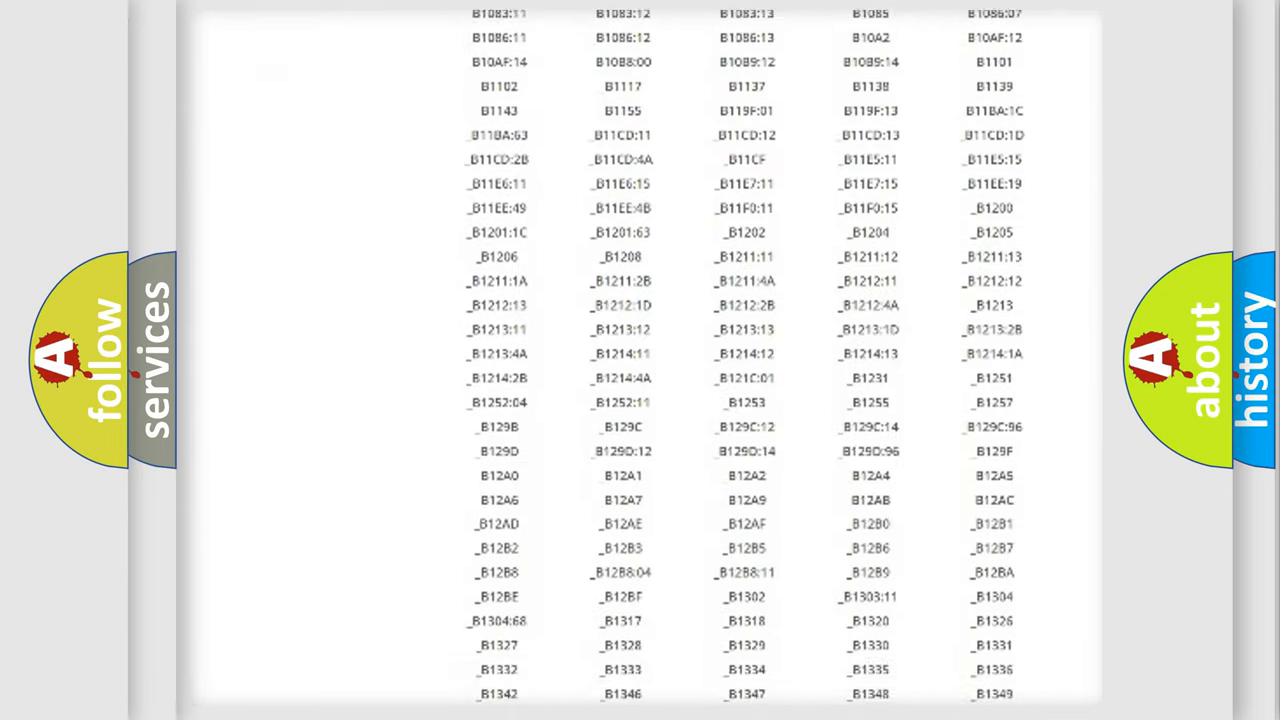
{"action": "scroll", "scroll_direction": "down", "scroll_amount": 3}
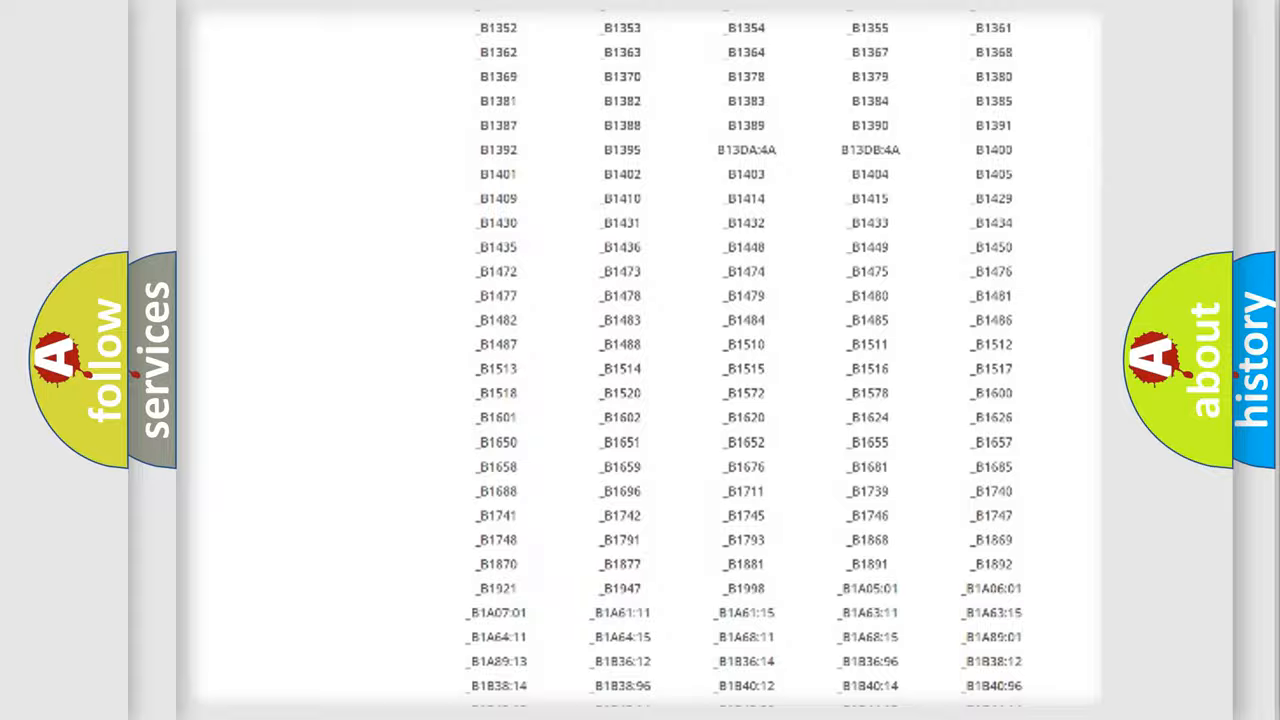